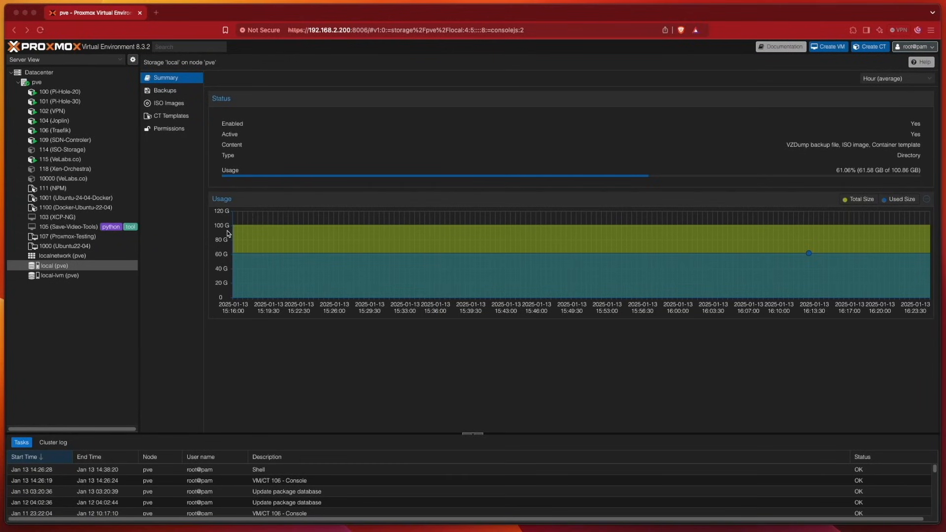
{"action": "mouse_move", "coordinate": [223, 231]}
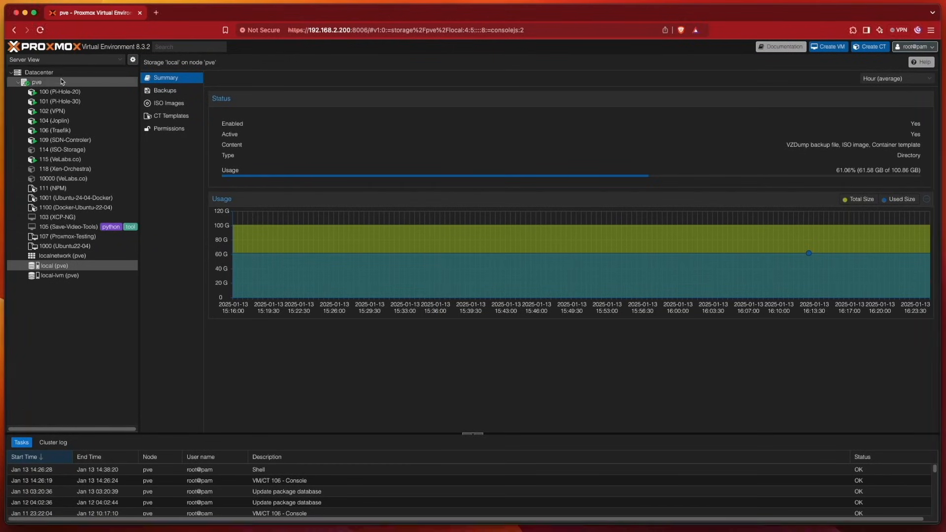
Browse the pve node's Disks, LVM and Directory views, then select /dev/sdb's exFAT partition
{"action": "left_click", "coordinate": [36, 82]}
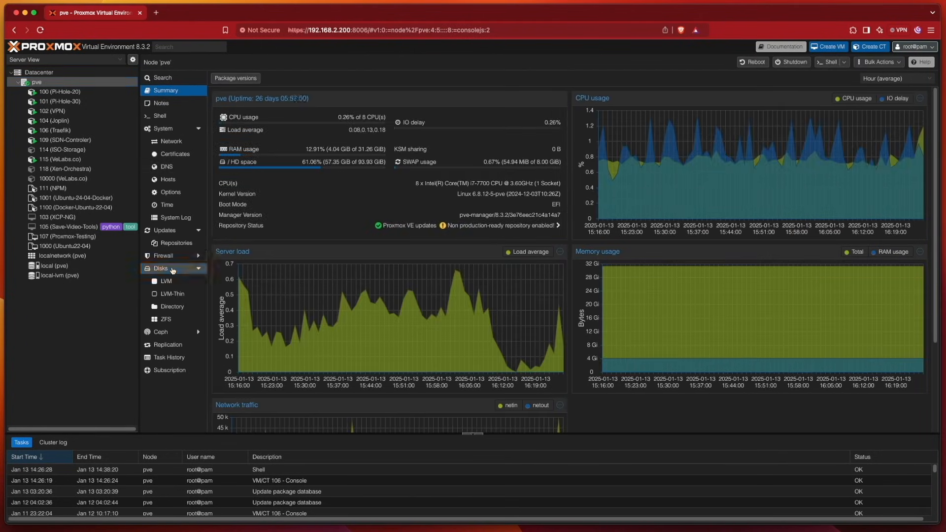
{"action": "left_click", "coordinate": [161, 268]}
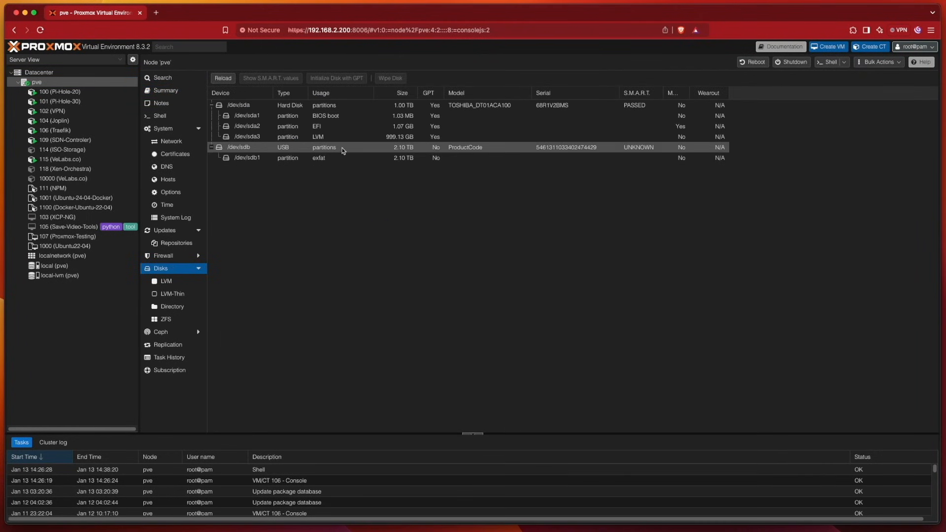
{"action": "left_click", "coordinate": [318, 157]}
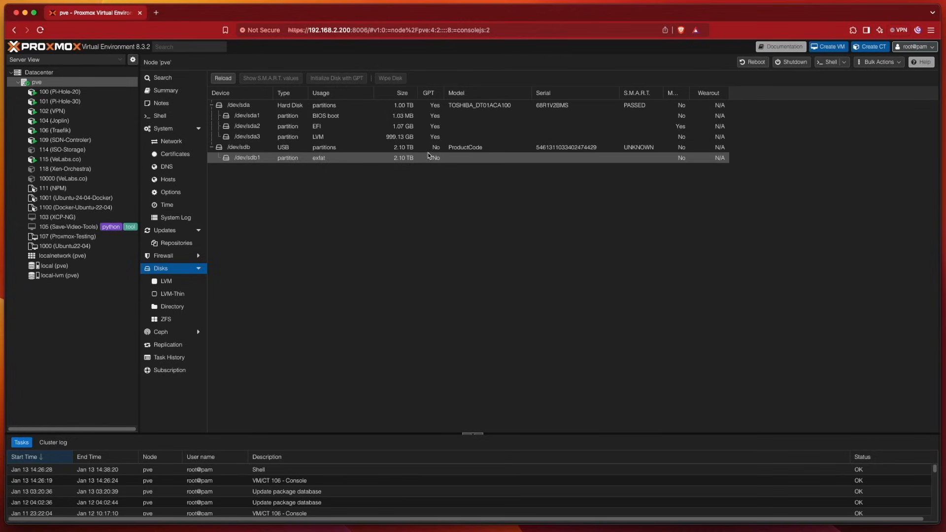
{"action": "mouse_move", "coordinate": [438, 165]}
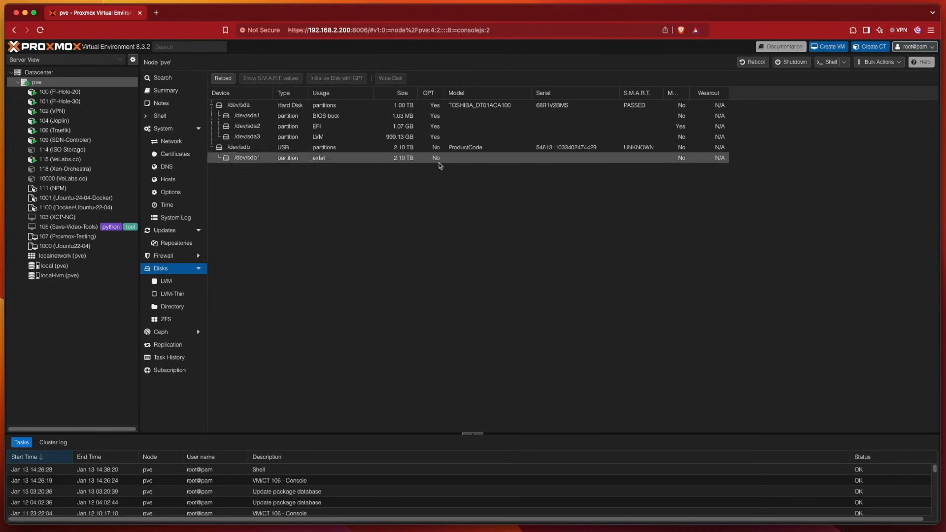
{"action": "left_click", "coordinate": [166, 281]}
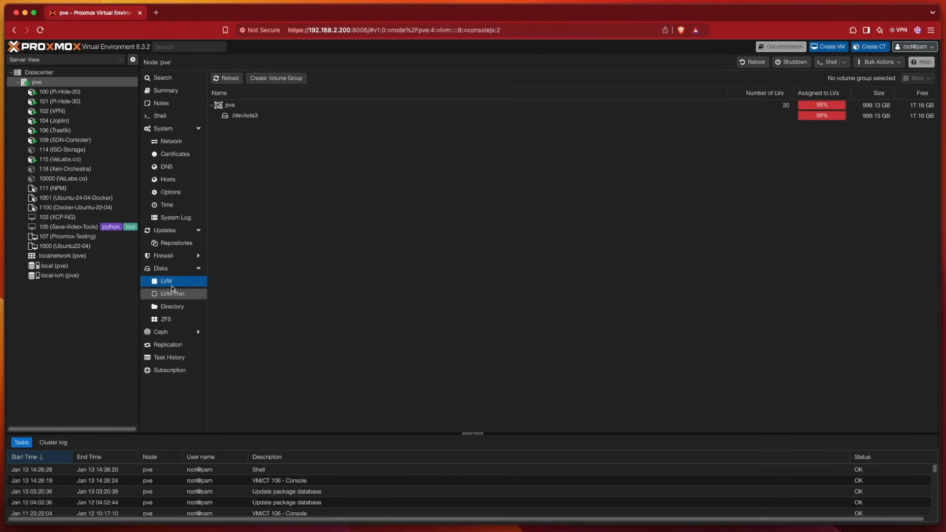
{"action": "left_click", "coordinate": [172, 307]}
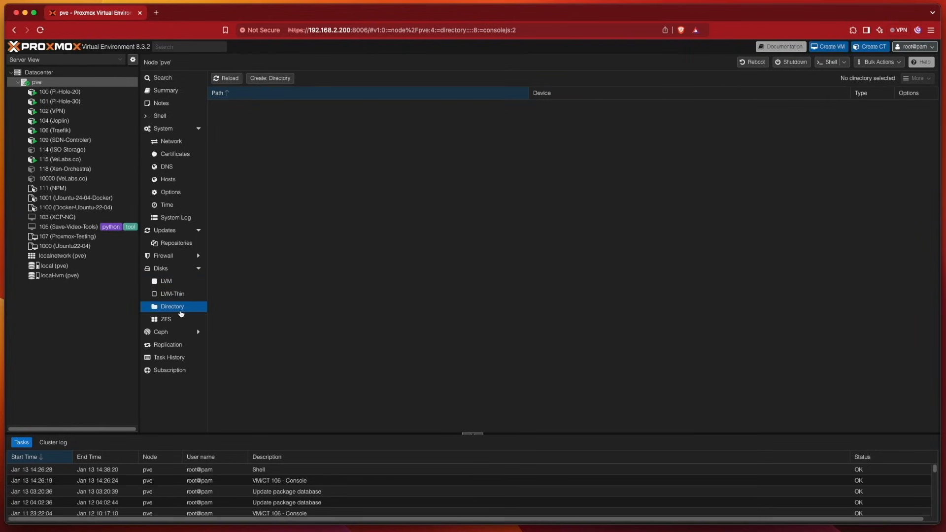
{"action": "left_click", "coordinate": [166, 319]}
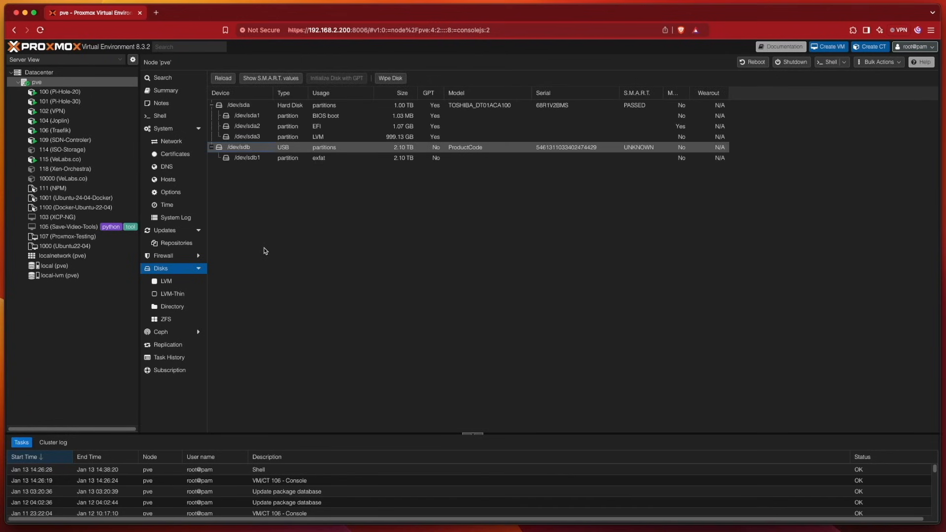
Wipe the exFAT partition from /dev/sdb and initialize the disk with GPT
{"action": "left_click", "coordinate": [390, 78]}
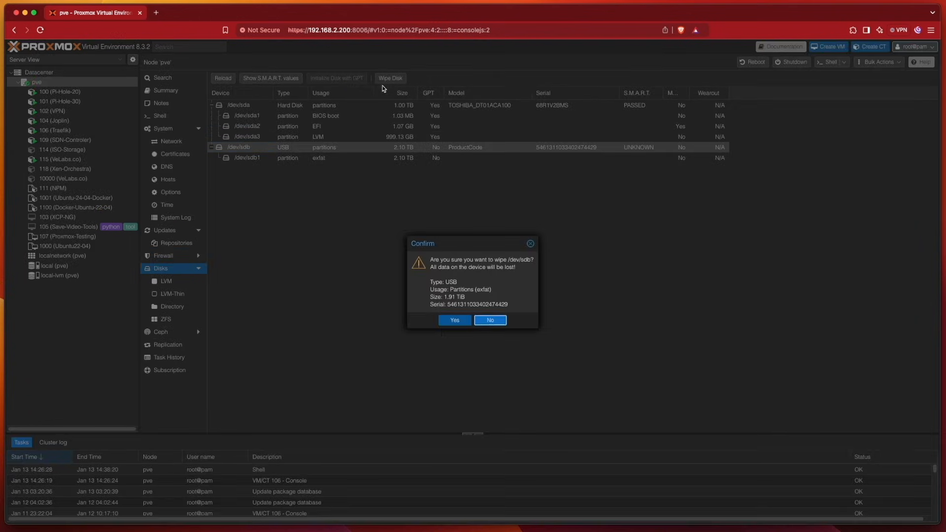
{"action": "left_click", "coordinate": [455, 320]}
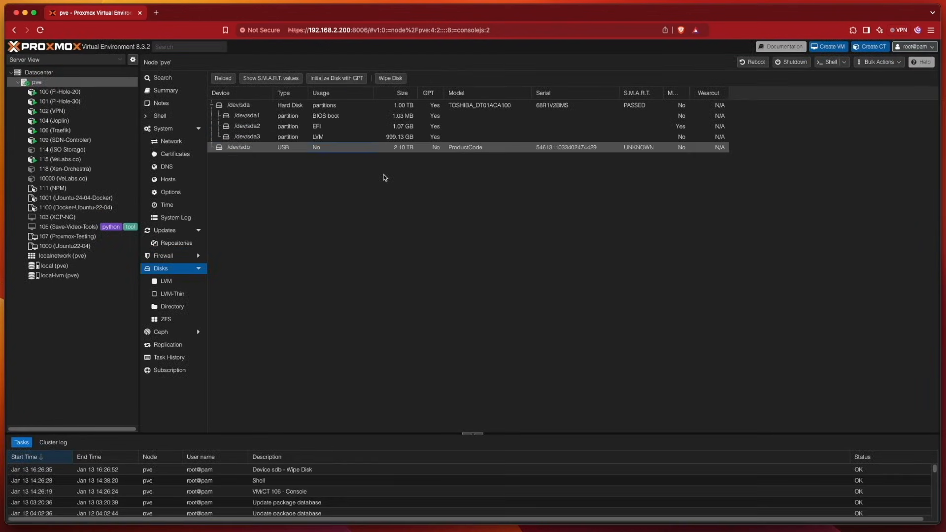
{"action": "mouse_move", "coordinate": [365, 150]}
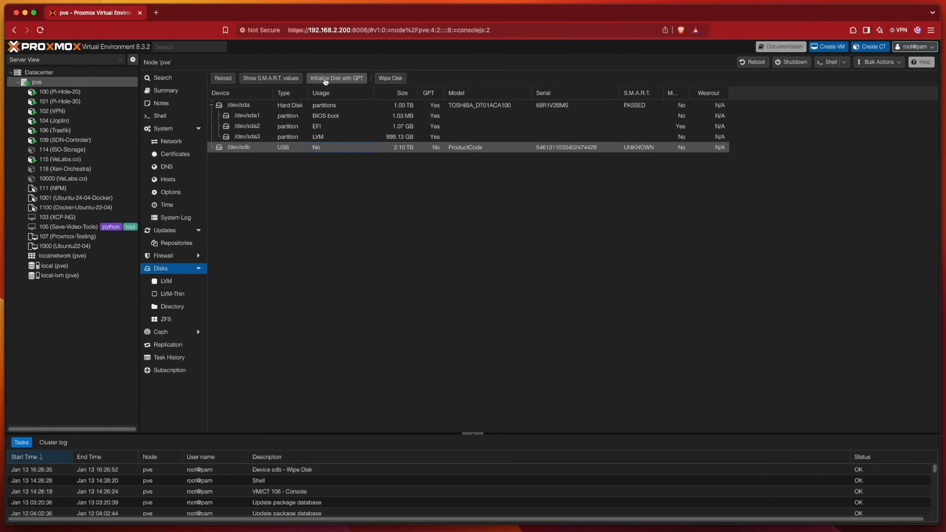
{"action": "left_click", "coordinate": [336, 78]}
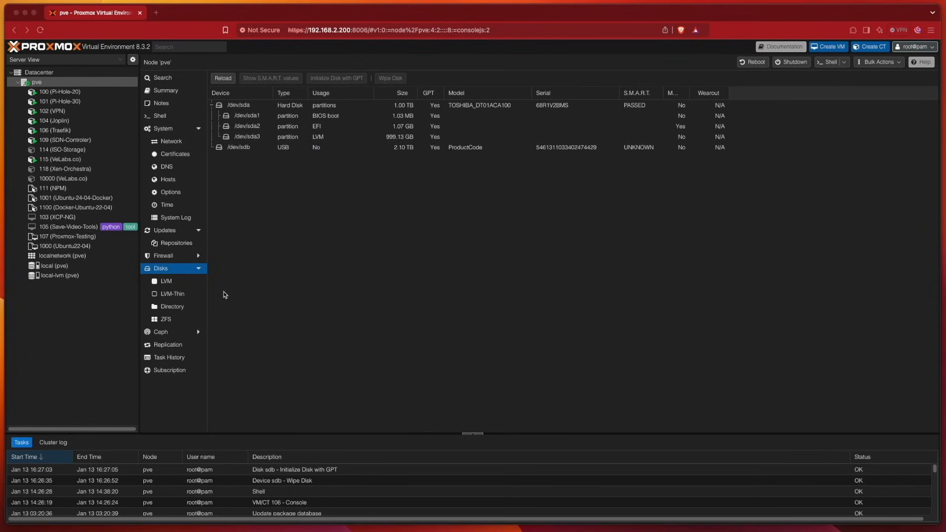
{"action": "mouse_move", "coordinate": [175, 297]}
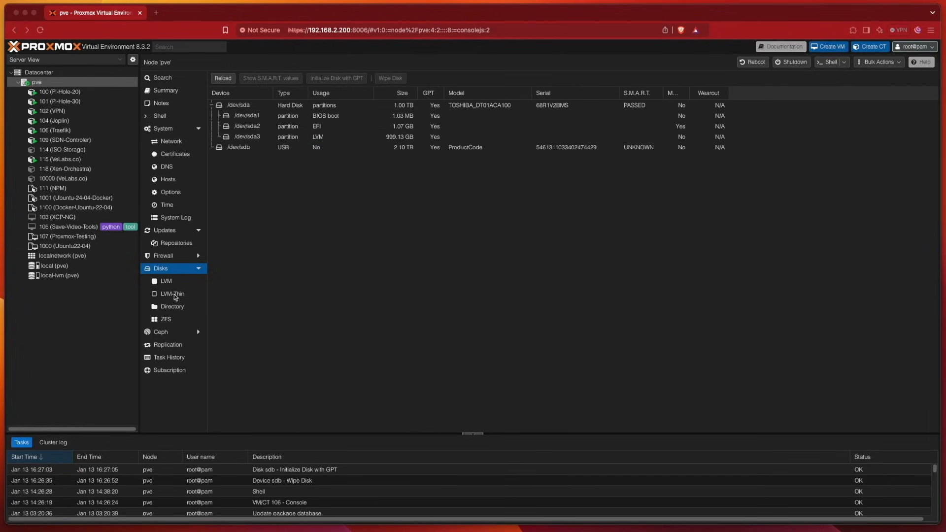
Check the node's LVM-Thin pools, then view the empty Directory storage list
{"action": "left_click", "coordinate": [172, 294]}
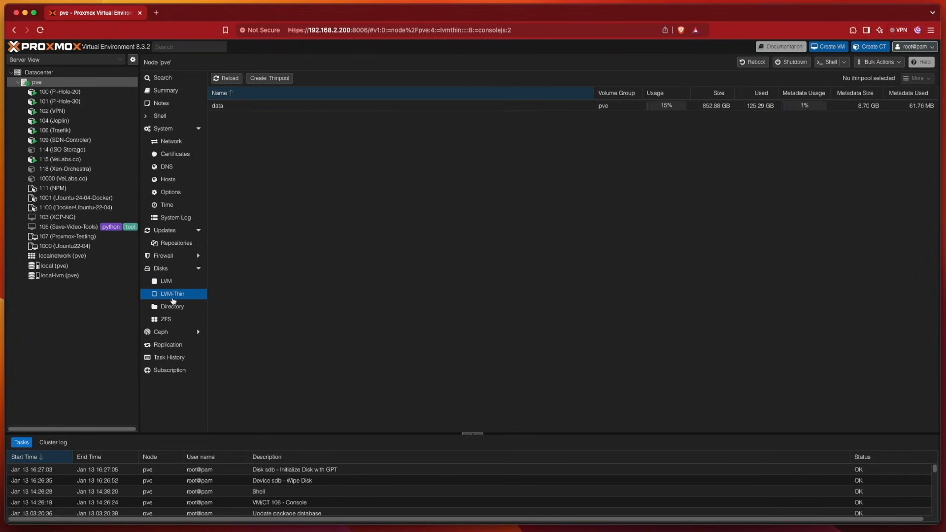
{"action": "left_click", "coordinate": [172, 306]}
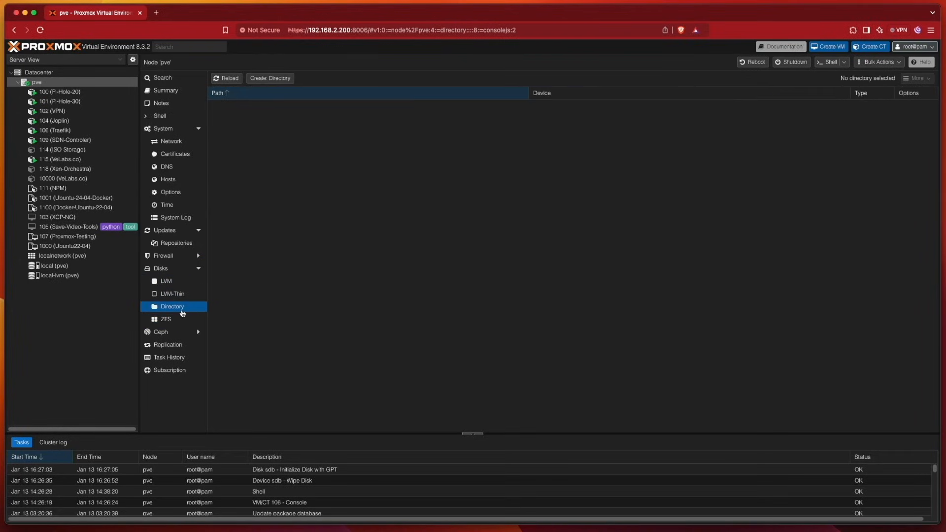
{"action": "mouse_move", "coordinate": [142, 322]}
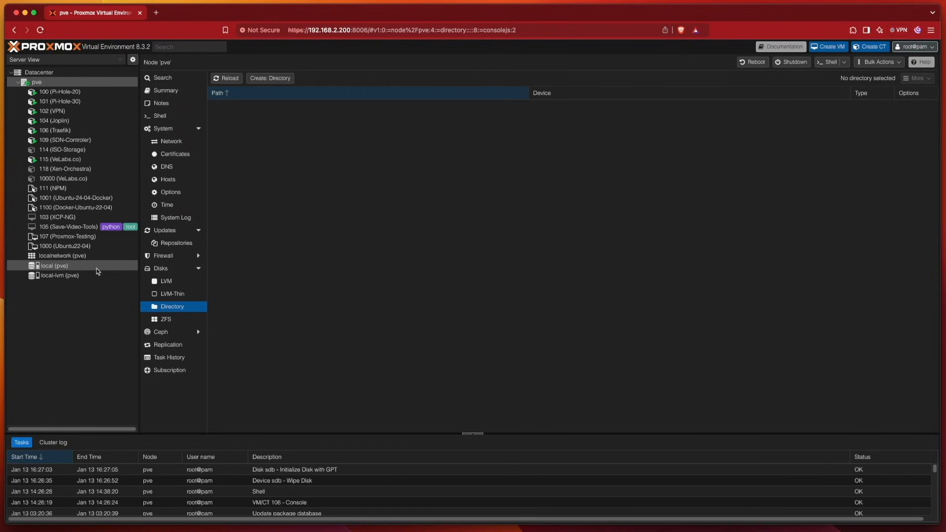
{"action": "left_click", "coordinate": [59, 275]}
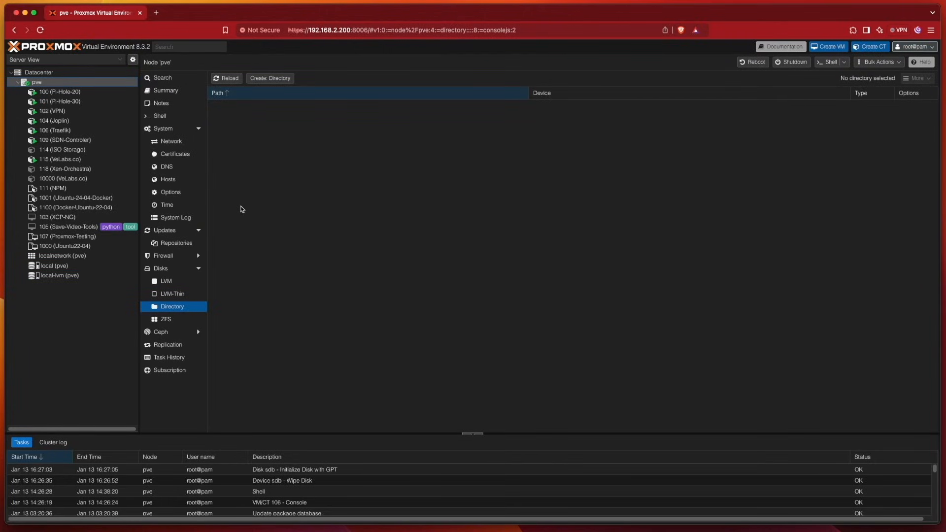
{"action": "mouse_move", "coordinate": [244, 213]}
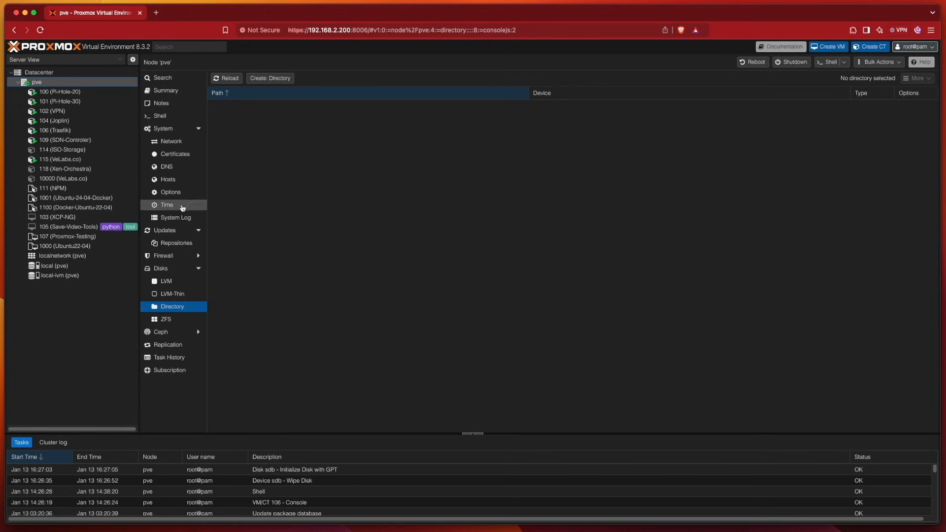
{"action": "mouse_move", "coordinate": [169, 357]}
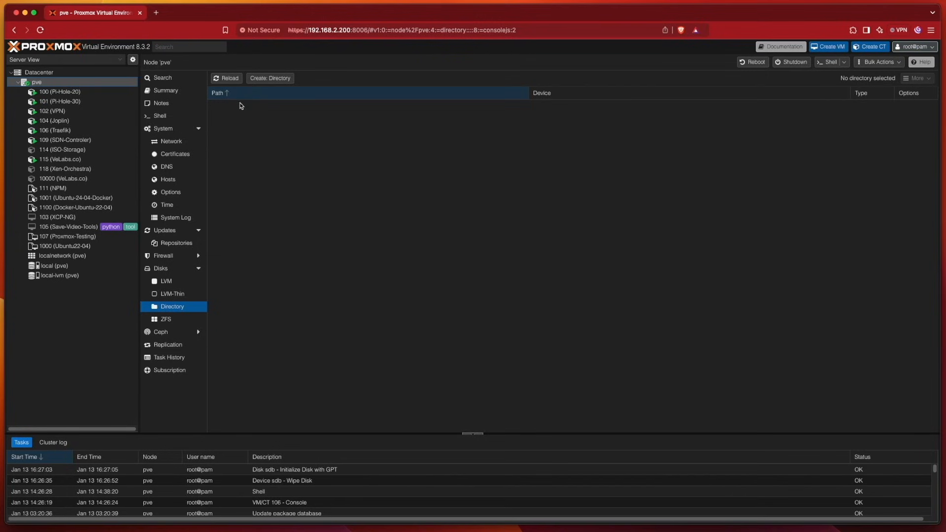
Create an ext4 directory named 'Storage' on /dev/sdb, added as storage
{"action": "left_click", "coordinate": [269, 78]}
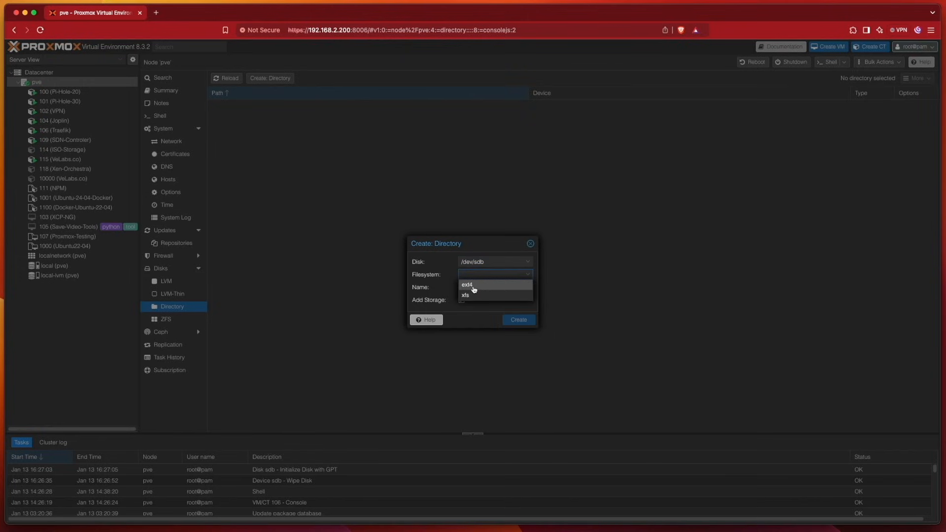
{"action": "left_click", "coordinate": [468, 284]}
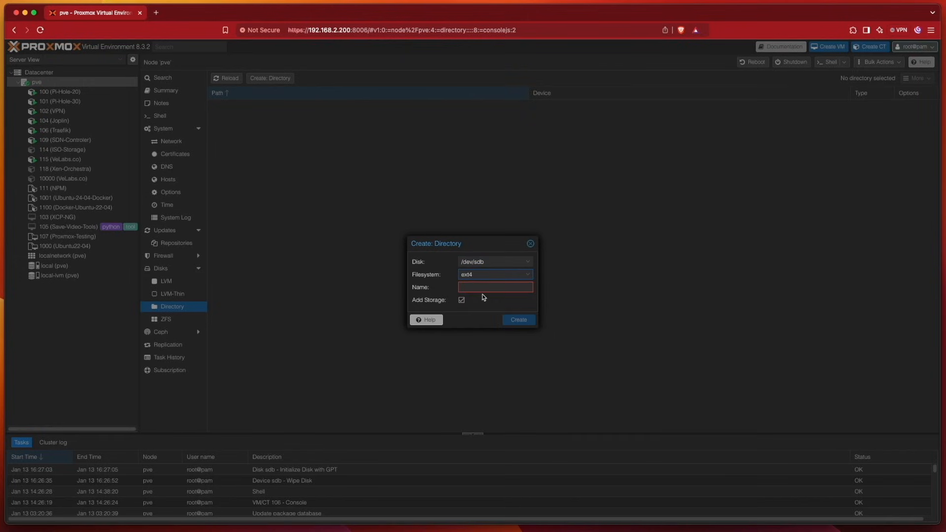
{"action": "left_click", "coordinate": [495, 288]}
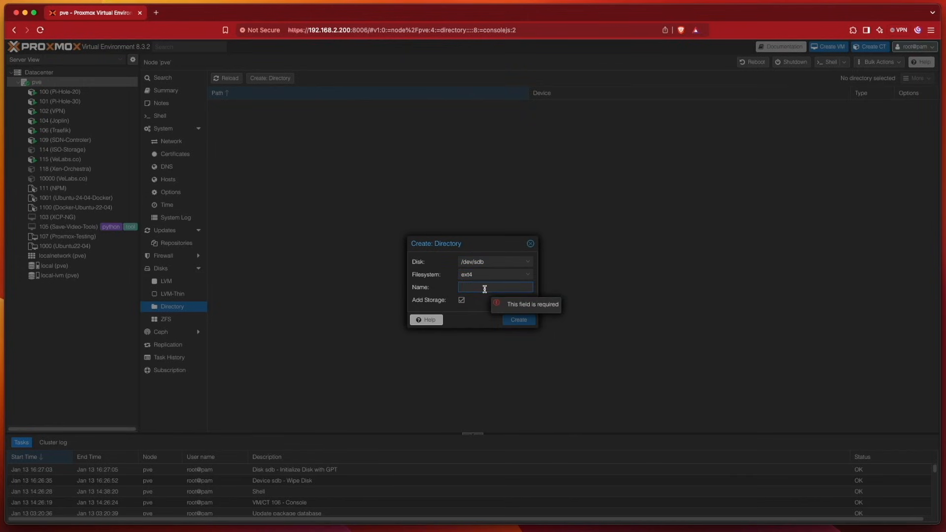
{"action": "type", "text": "Storage"}
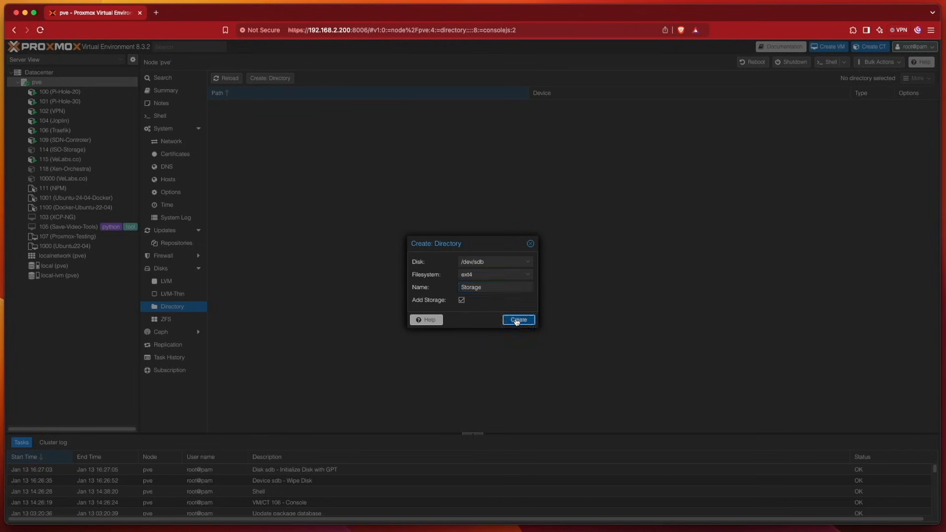
{"action": "left_click", "coordinate": [518, 320]}
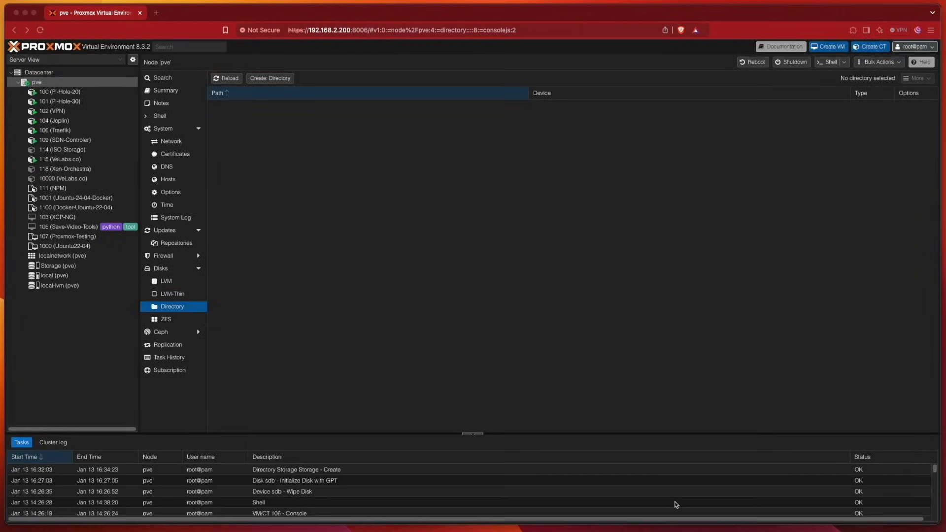
{"action": "mouse_move", "coordinate": [421, 411]}
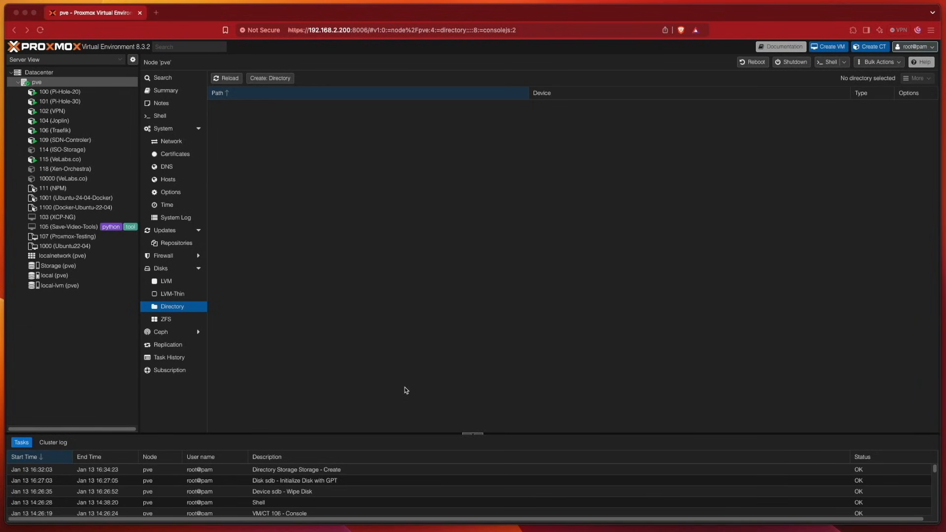
{"action": "mouse_move", "coordinate": [330, 57]}
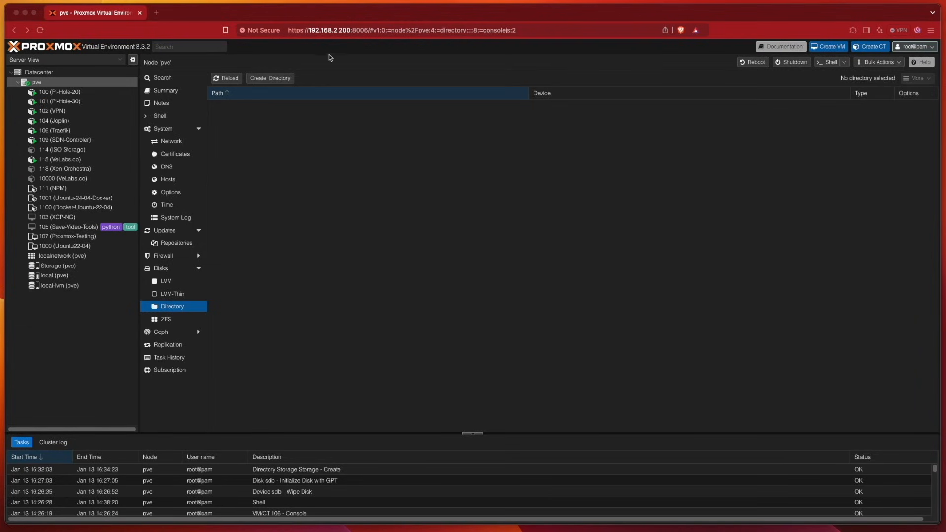
{"action": "mouse_move", "coordinate": [248, 244]}
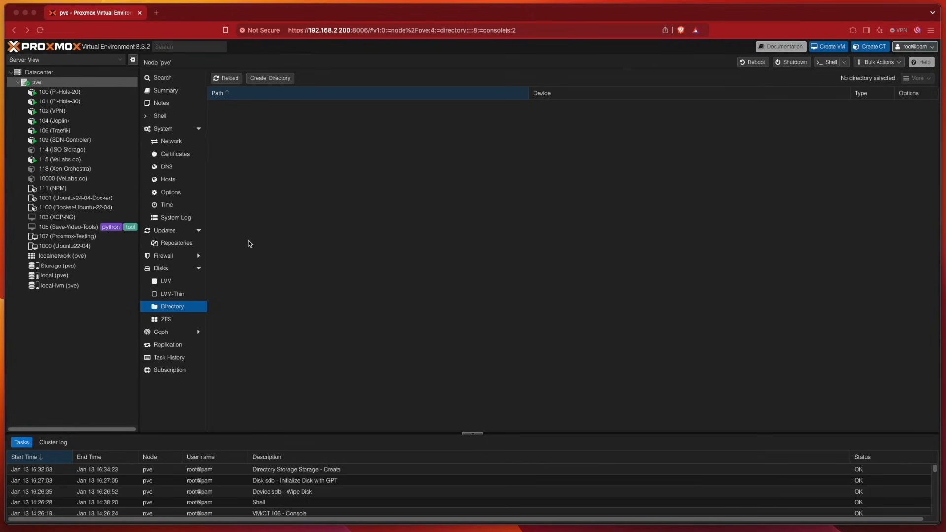
{"action": "mouse_move", "coordinate": [166, 281]}
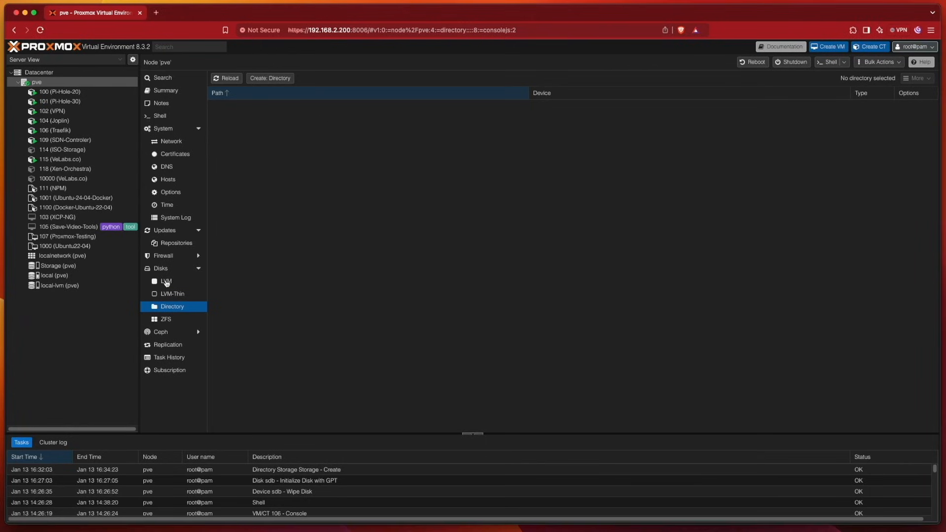
Confirm /mnt/pve/Storage in the directory list and open the Storage (pve) summary
{"action": "left_click", "coordinate": [172, 294]}
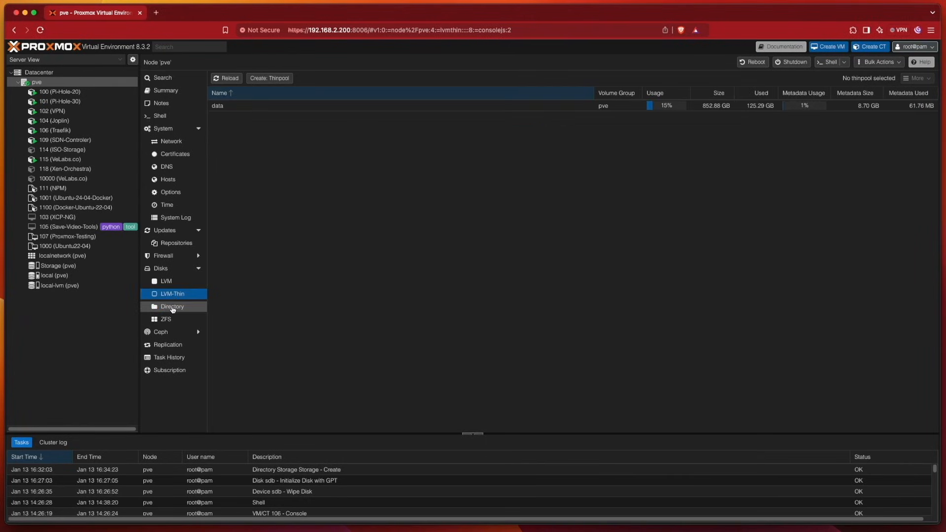
{"action": "left_click", "coordinate": [172, 306]}
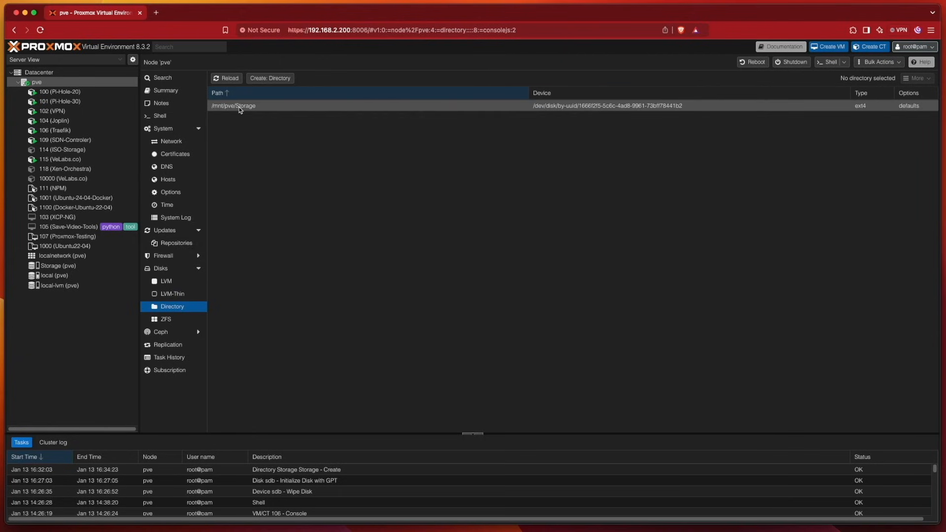
{"action": "mouse_move", "coordinate": [261, 109]}
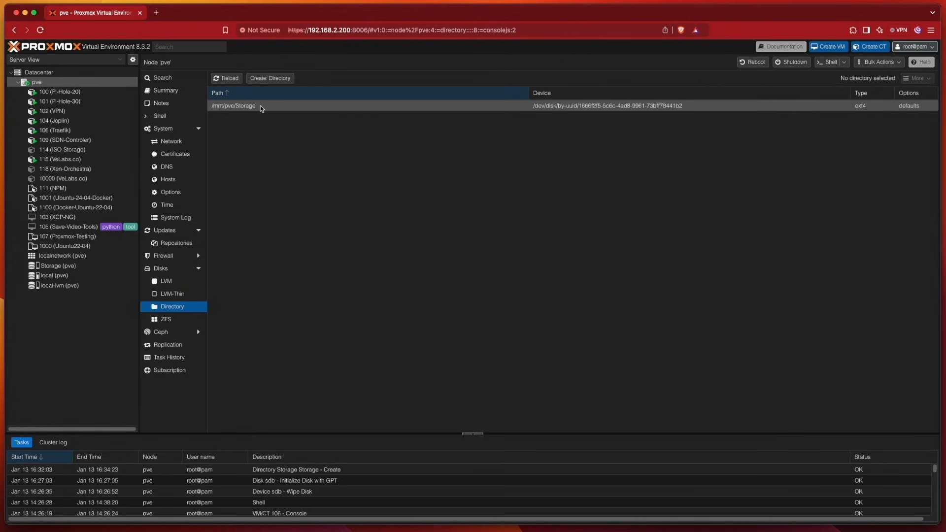
{"action": "left_click", "coordinate": [57, 266]}
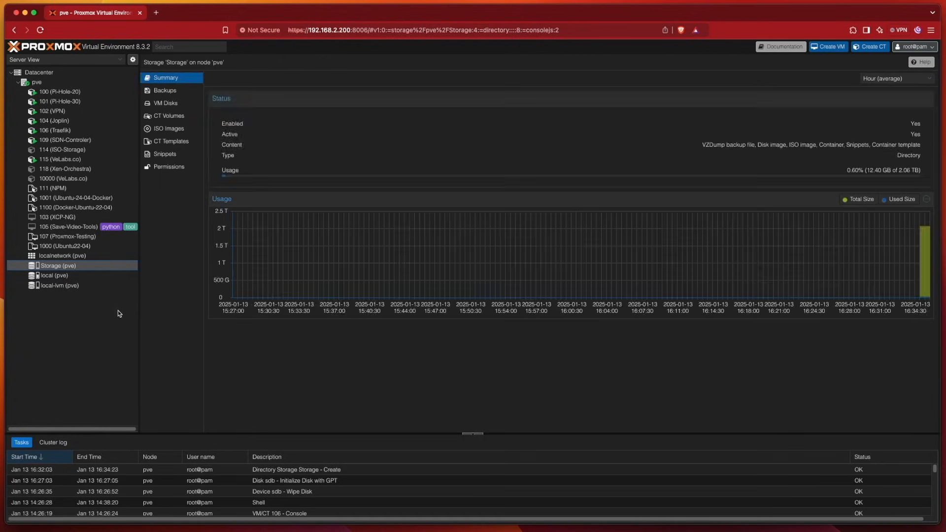
{"action": "mouse_move", "coordinate": [57, 236]}
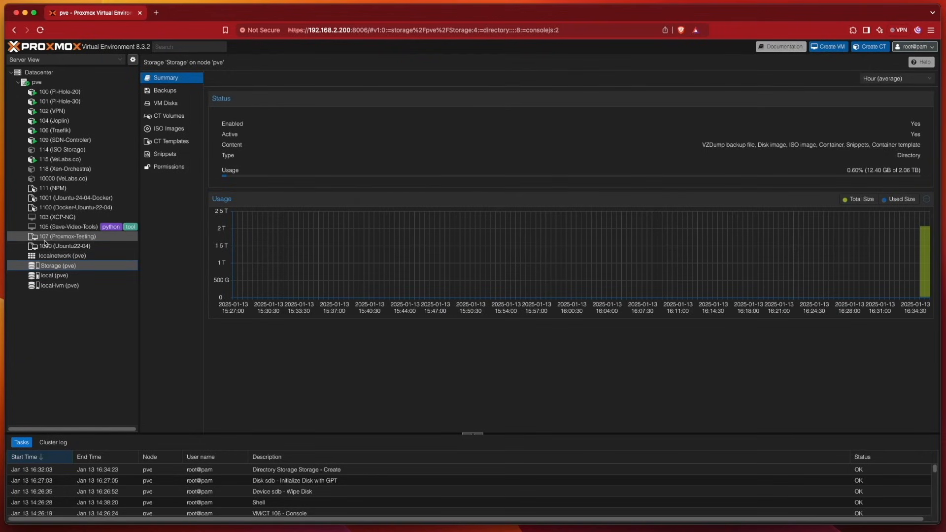
{"action": "mouse_move", "coordinate": [55, 280]}
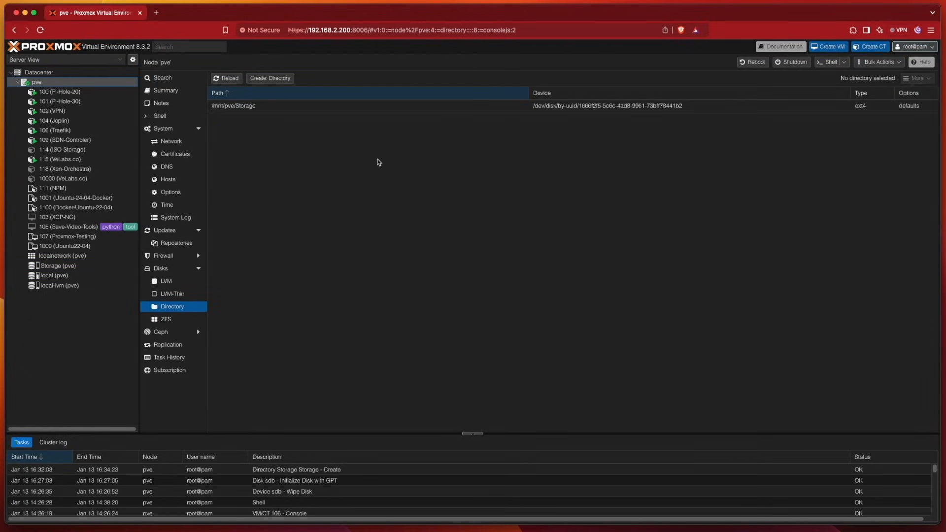
Limit Storage to VZDump backups, ISO images and container templates, then view local storage
{"action": "left_click", "coordinate": [38, 72]}
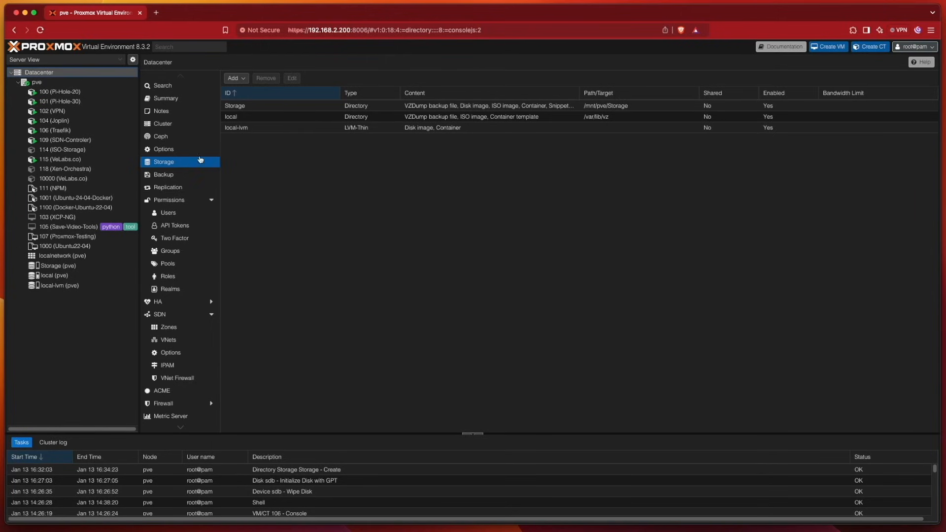
{"action": "left_click", "coordinate": [260, 105]}
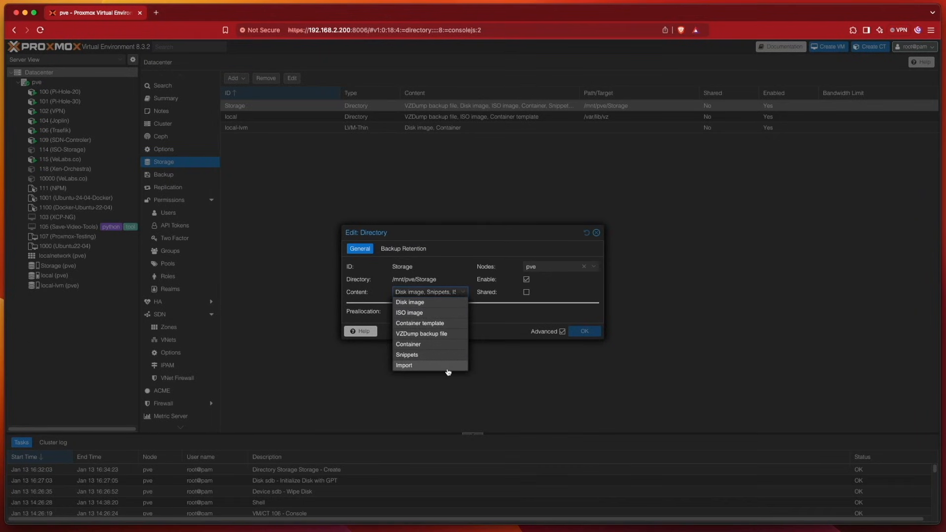
{"action": "mouse_move", "coordinate": [447, 333]}
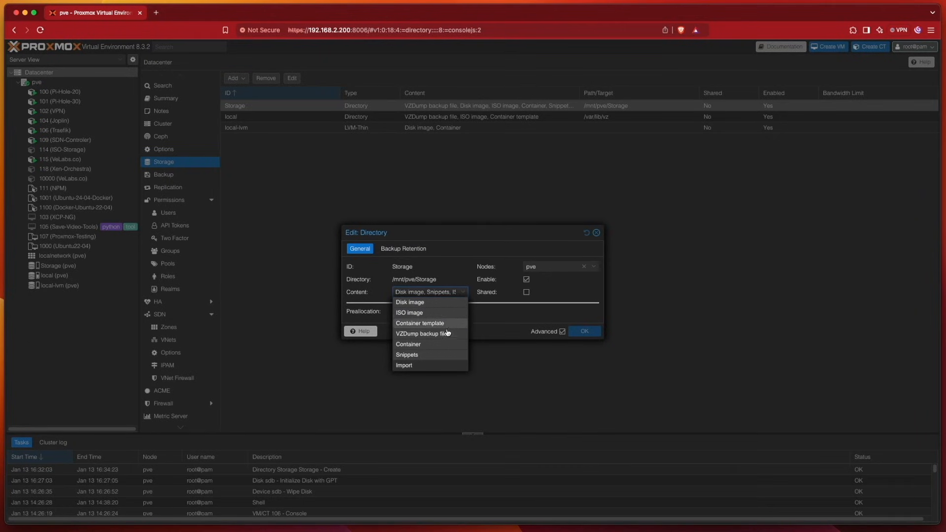
{"action": "mouse_move", "coordinate": [447, 334]}
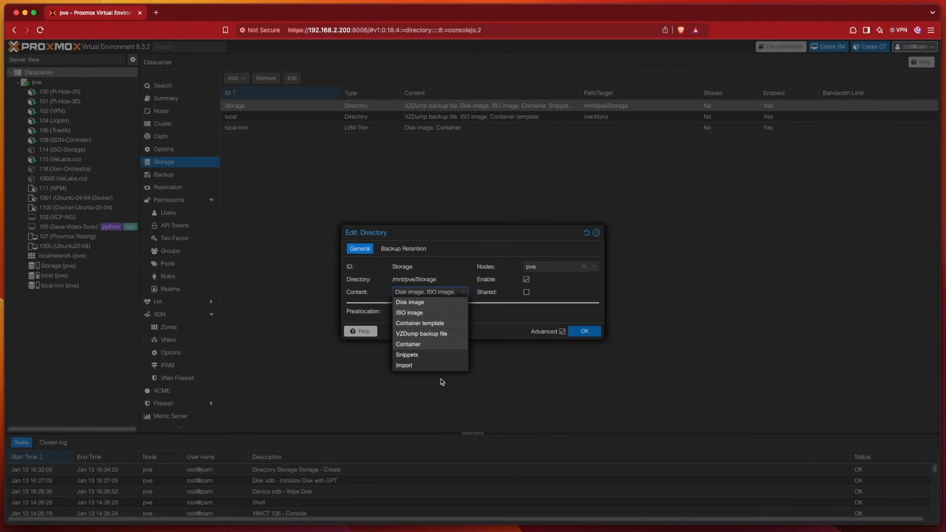
{"action": "mouse_move", "coordinate": [440, 382]}
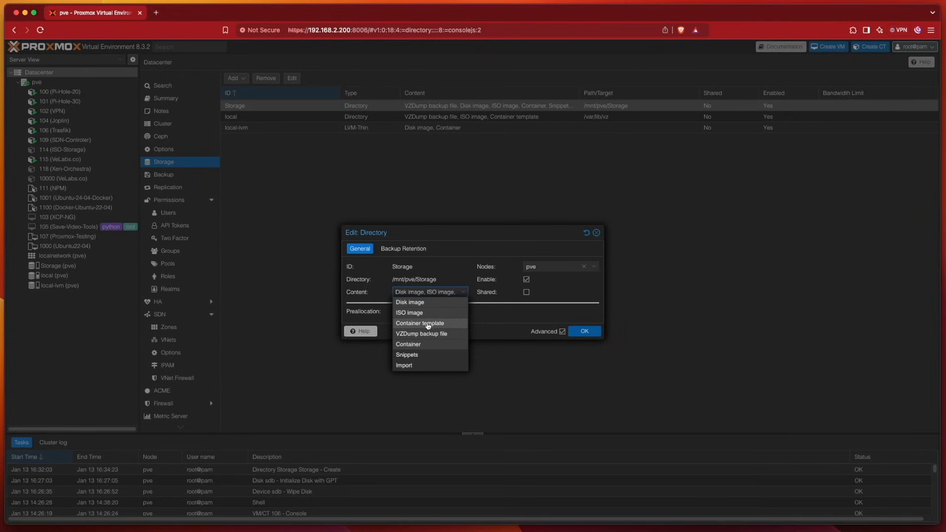
{"action": "left_click", "coordinate": [420, 323]}
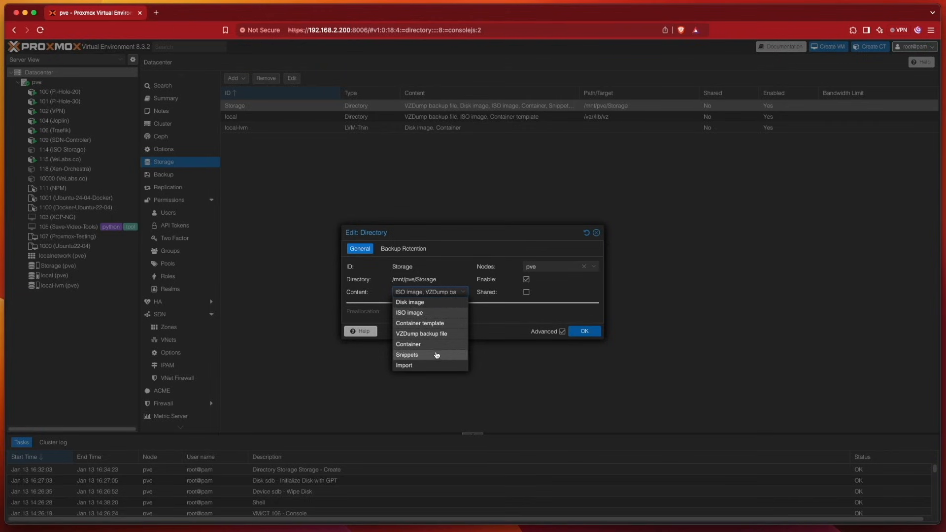
{"action": "mouse_move", "coordinate": [473, 396]}
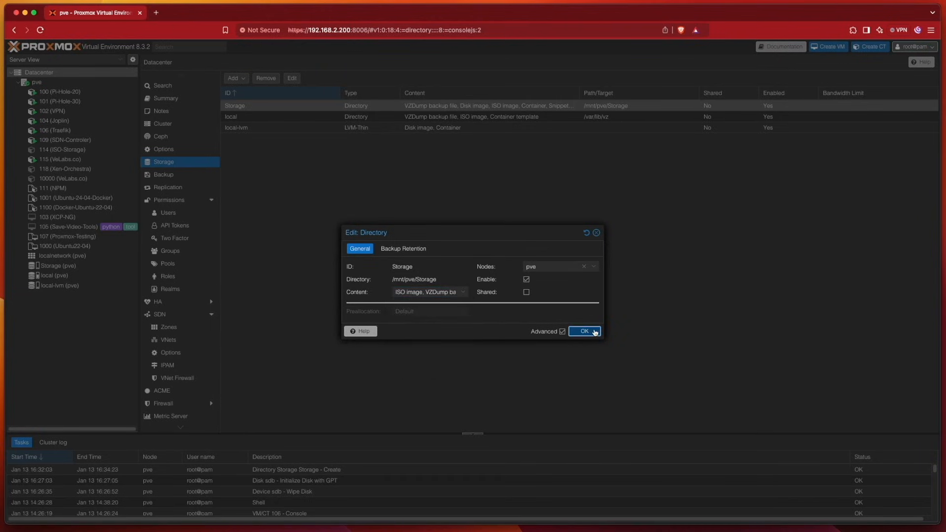
{"action": "left_click", "coordinate": [584, 332]}
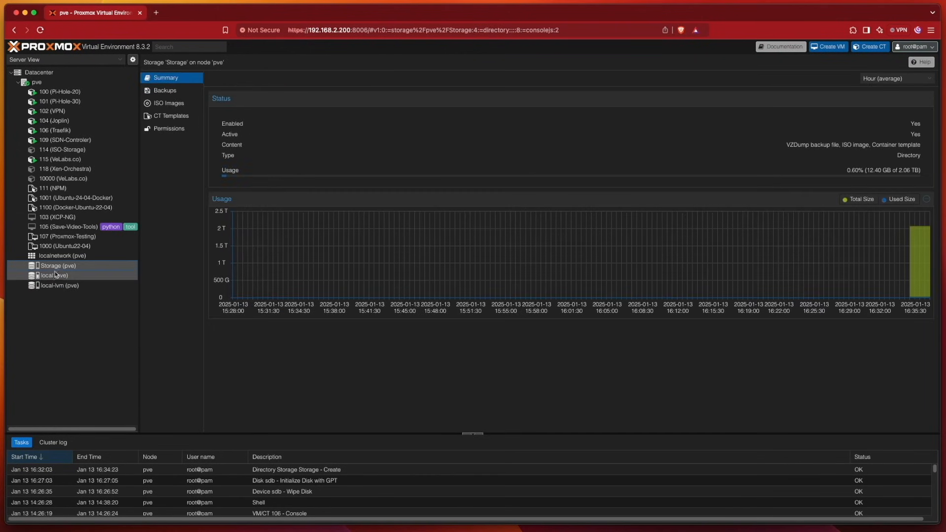
{"action": "left_click", "coordinate": [54, 275]}
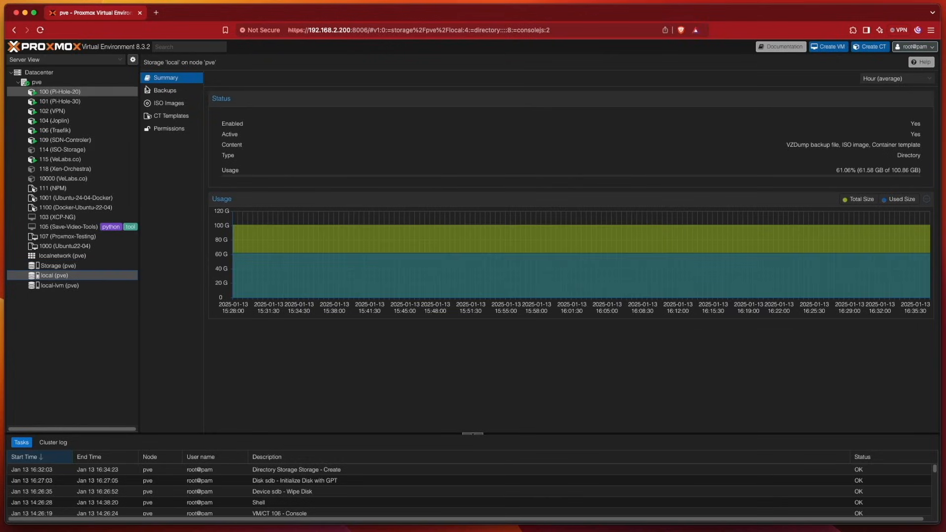